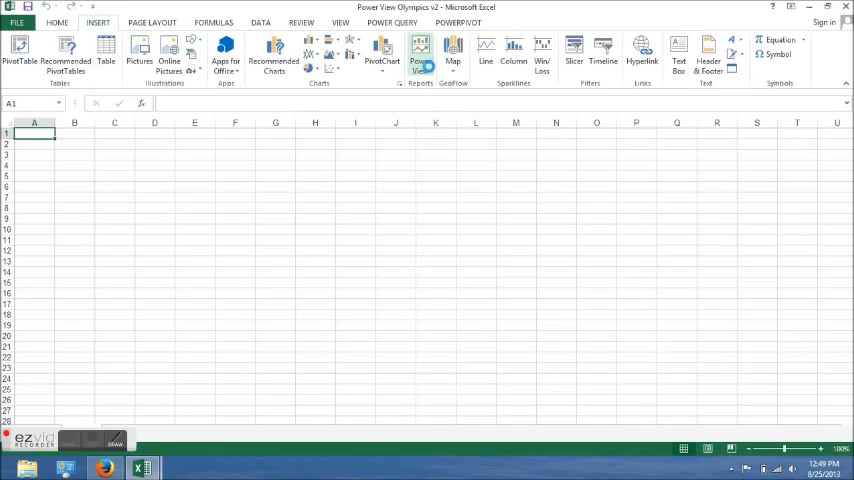
Step: Insert a Power View sheet and list the Country table's fields, including CountryImage
left_click(419, 55)
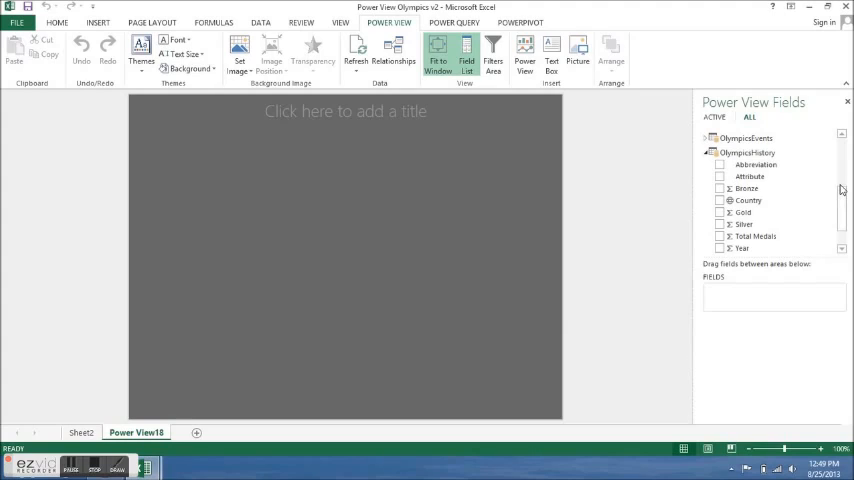
scroll("up", 3)
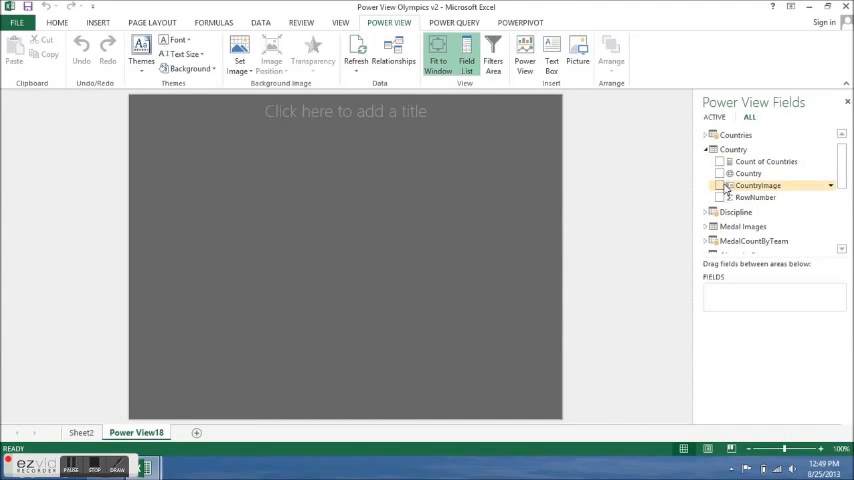
Step: Tile the CountryImage flags and stretch the tile container across the canvas width
left_click(720, 186)
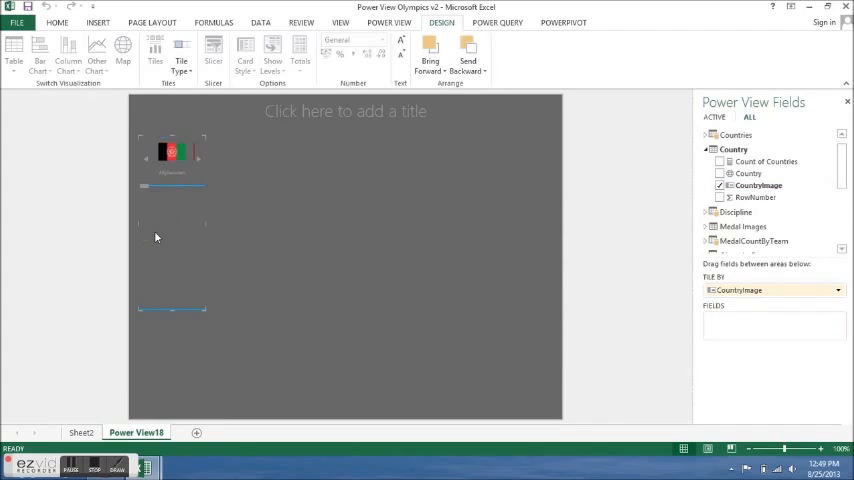
left_click(170, 152)
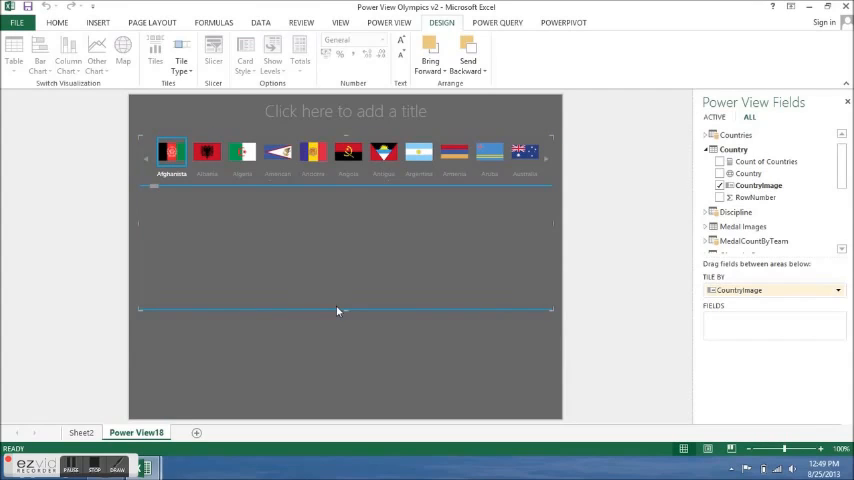
mouse_move(324, 261)
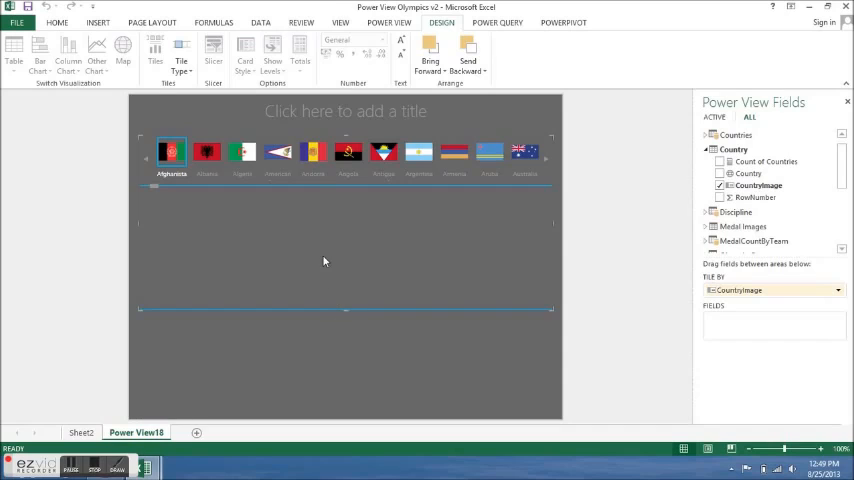
left_click(733, 149)
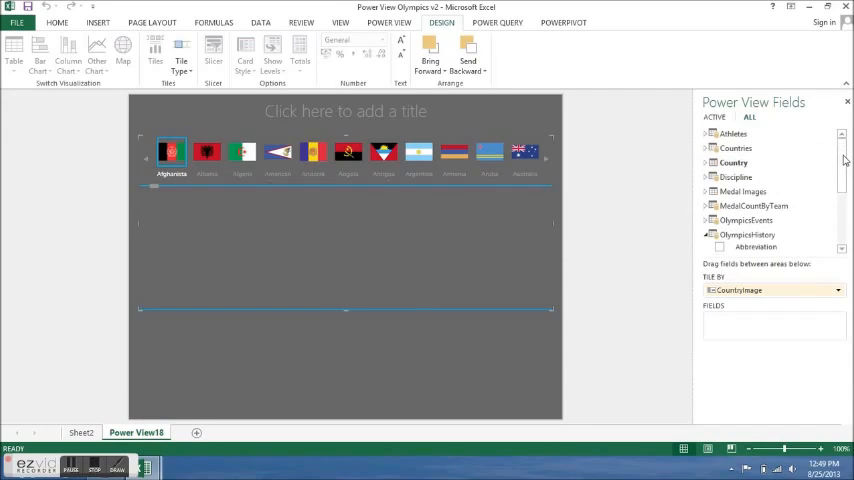
Step: Add Year, Gold, Silver, Bronze and Total Medals to the tile table, with Year set to Do Not Summarize
scroll("down", 3)
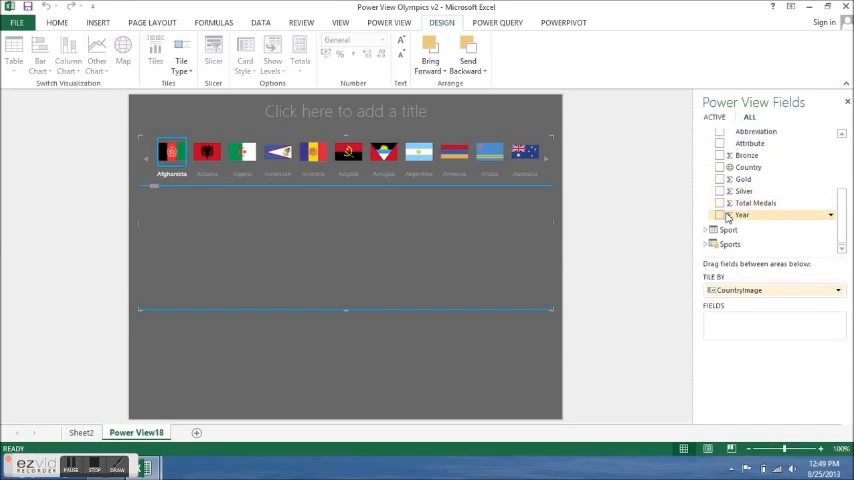
mouse_move(723, 222)
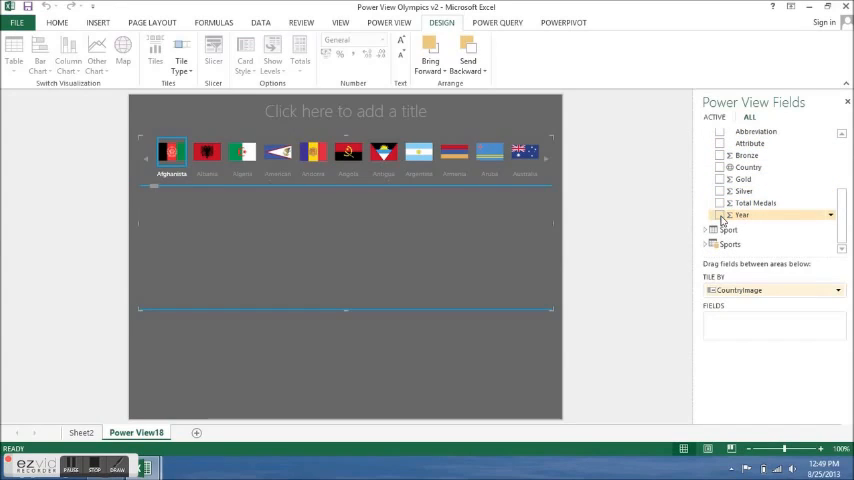
left_click(719, 215)
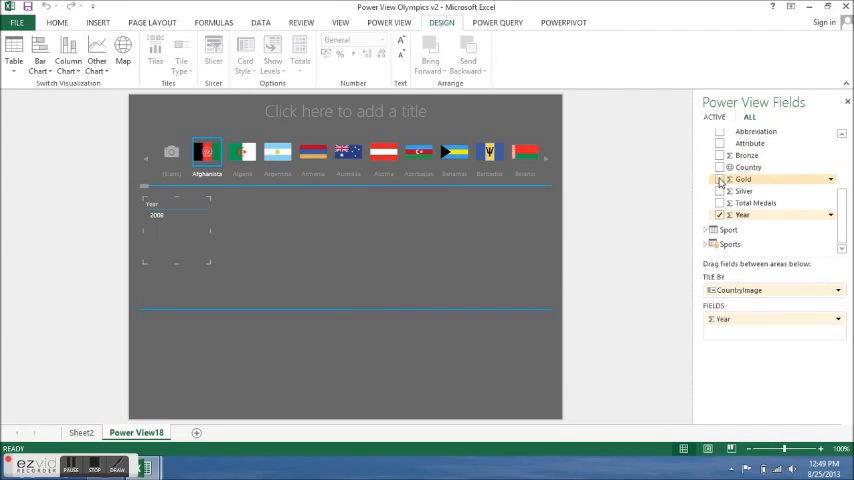
left_click(720, 179)
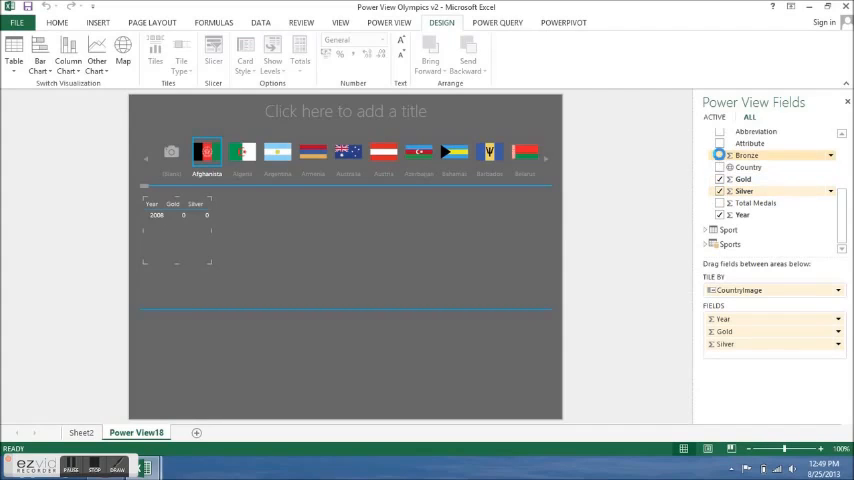
left_click(719, 155)
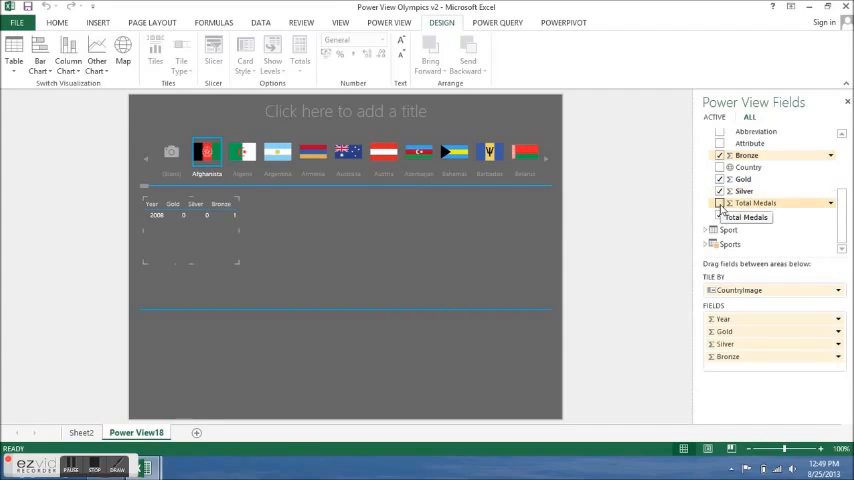
left_click(720, 214)
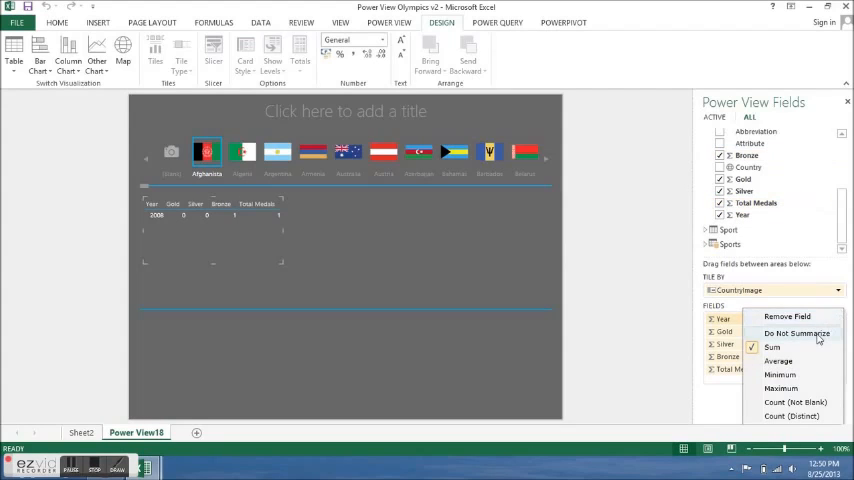
mouse_move(509, 259)
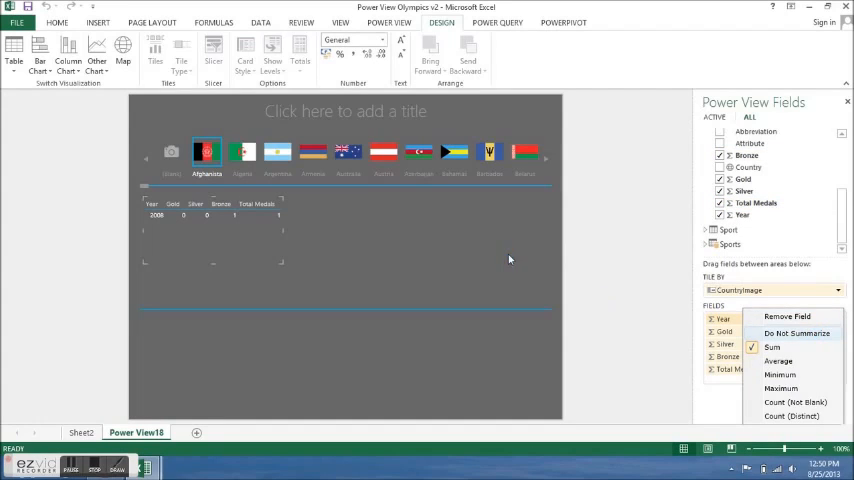
left_click(771, 347)
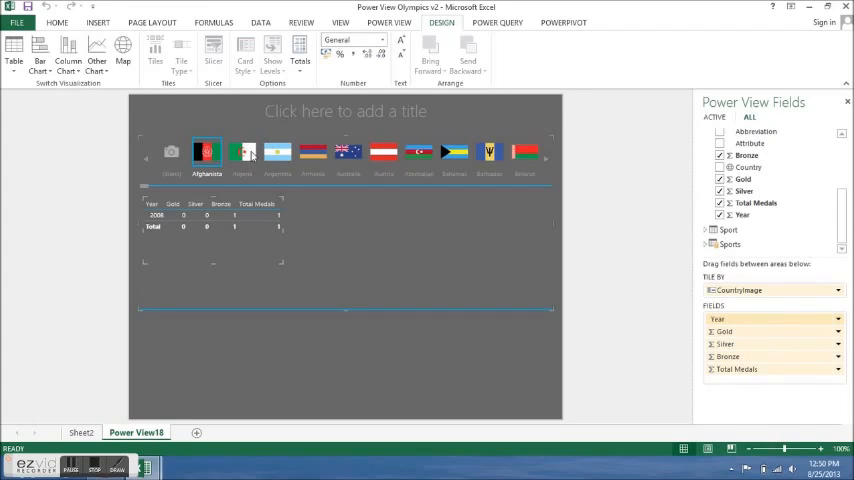
Step: Filter the medal table through the Algeria, Argentina, Armenia and Australia flag tiles
left_click(242, 152)
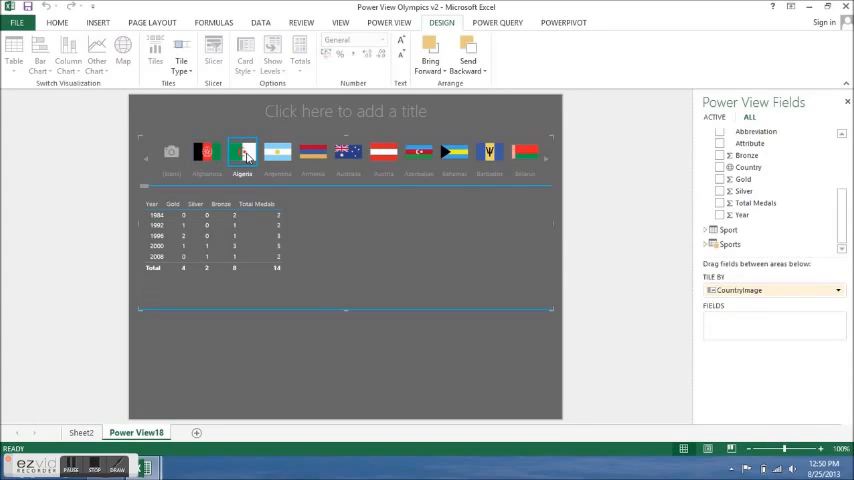
left_click(277, 152)
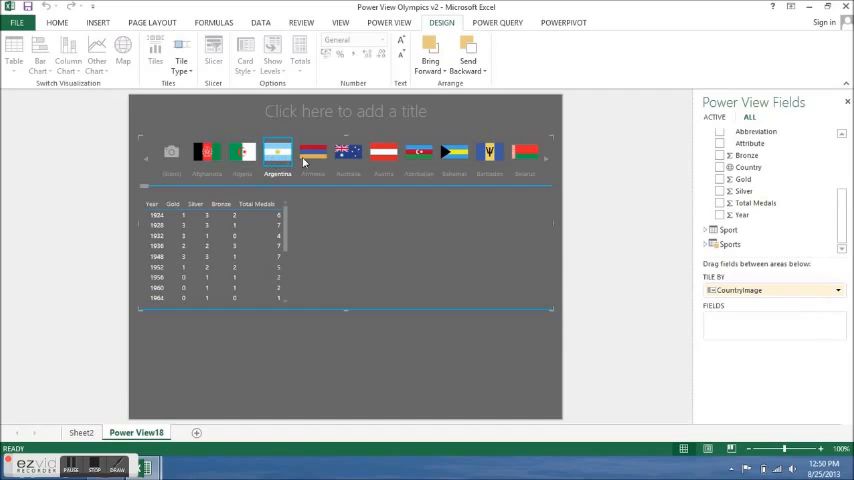
left_click(313, 152)
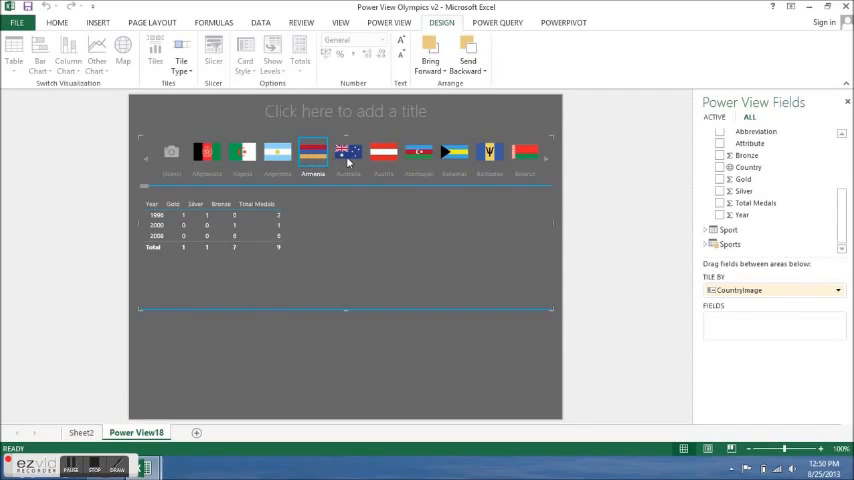
left_click(348, 152)
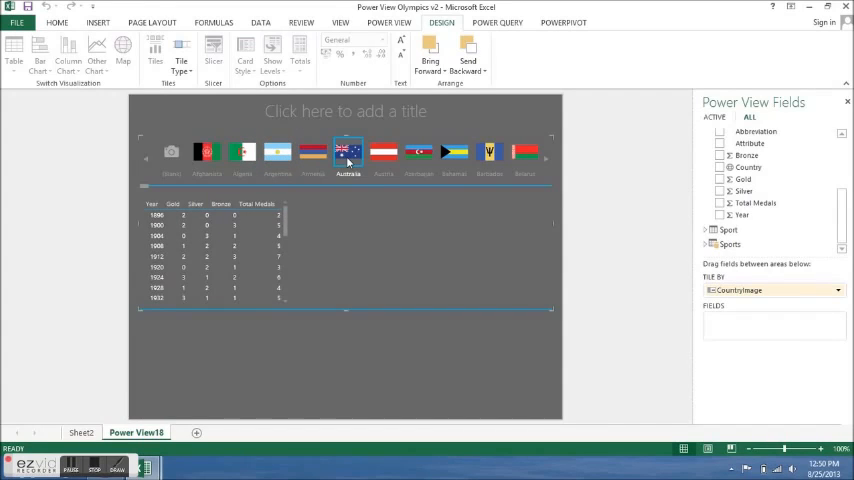
left_click(266, 432)
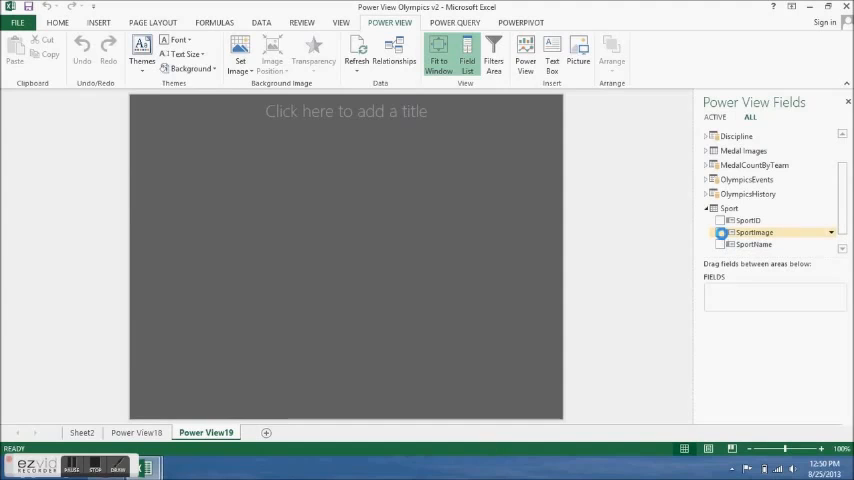
Step: Tile the new view by SportImage and remove the image field from the tile contents
left_click(720, 232)
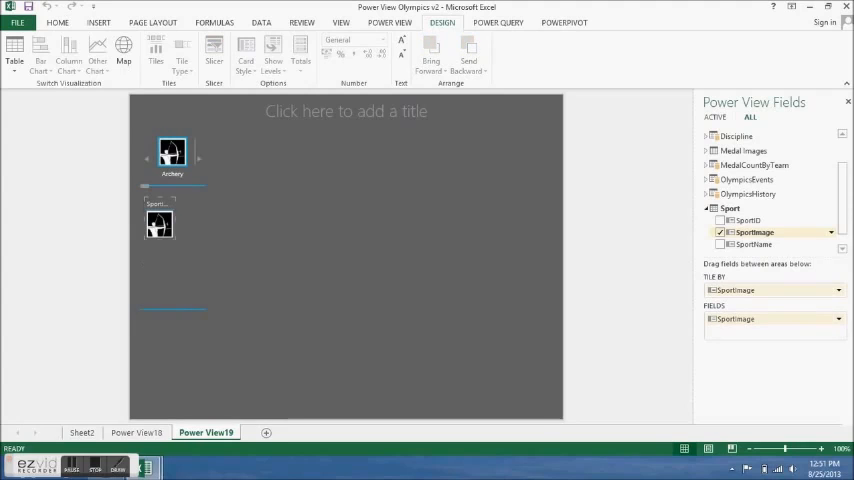
left_click(838, 318)
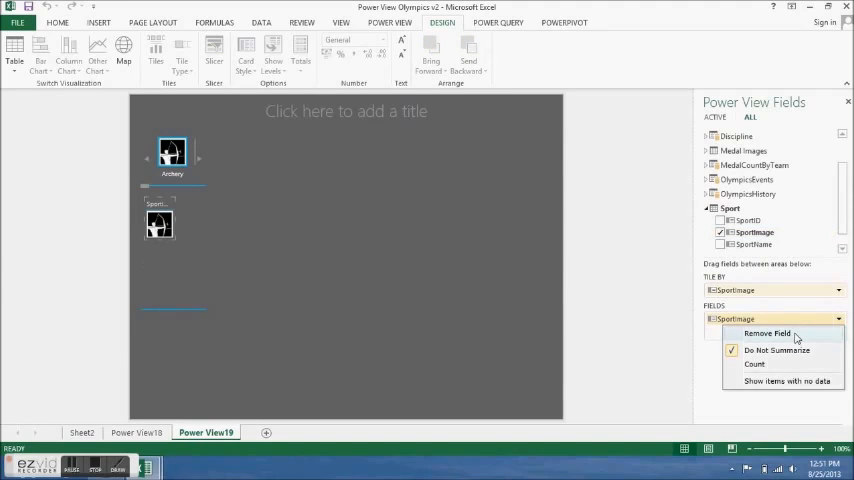
left_click(767, 333)
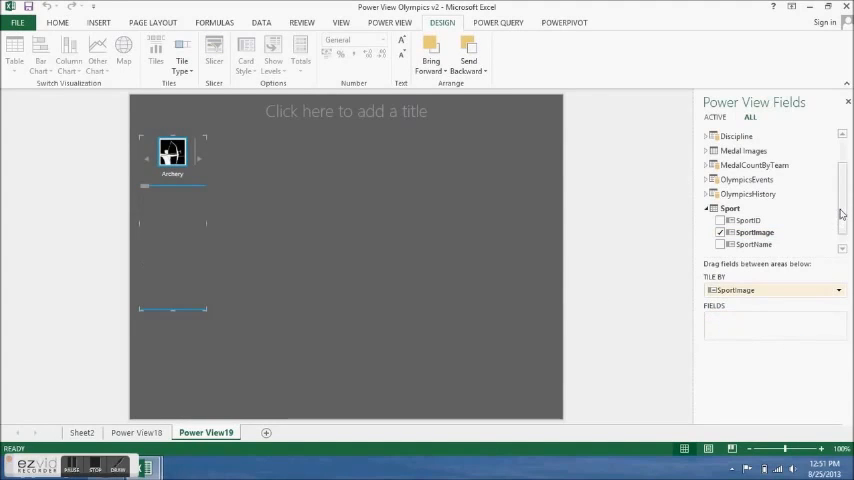
scroll("up", 3)
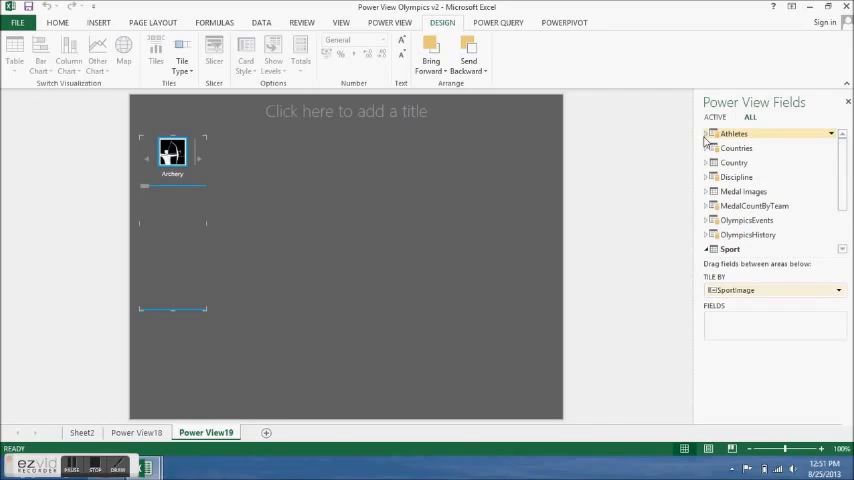
Step: Map Count of Athletes by Athletes Country name inside the sport tiles
left_click(707, 133)
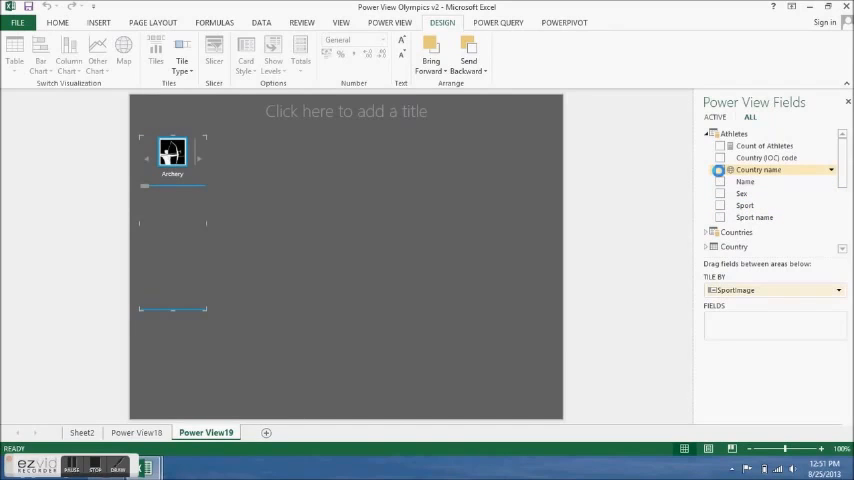
left_click(721, 169)
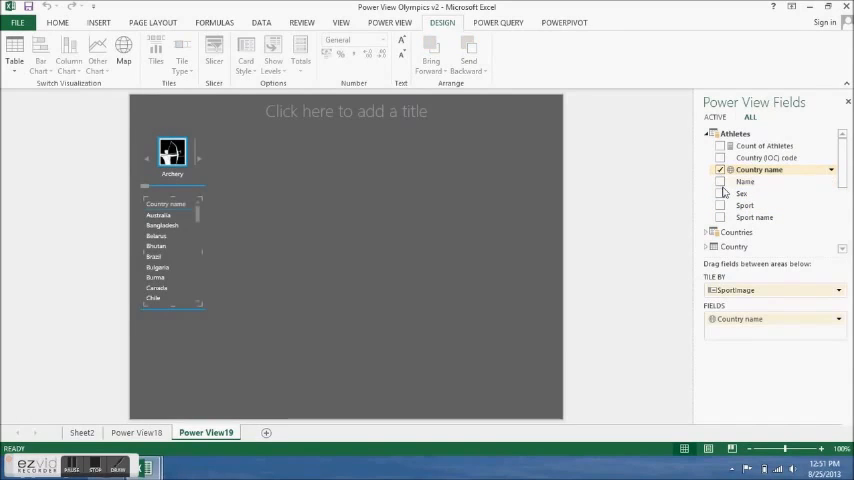
left_click(744, 205)
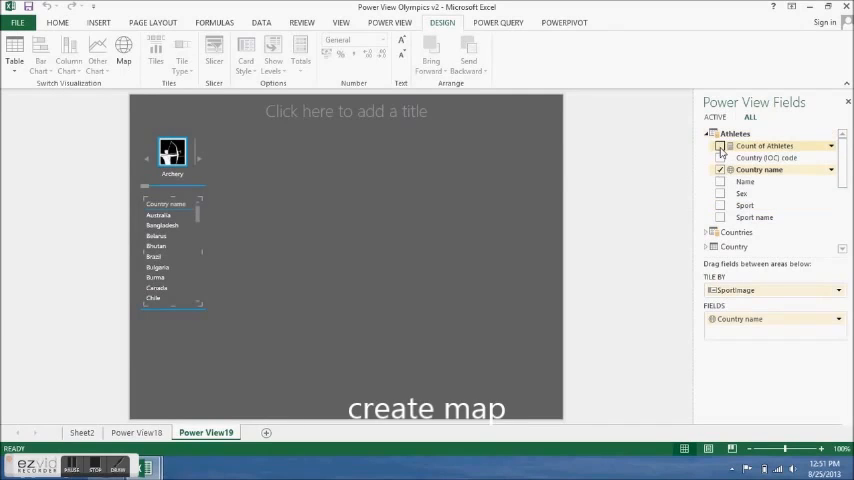
left_click(721, 146)
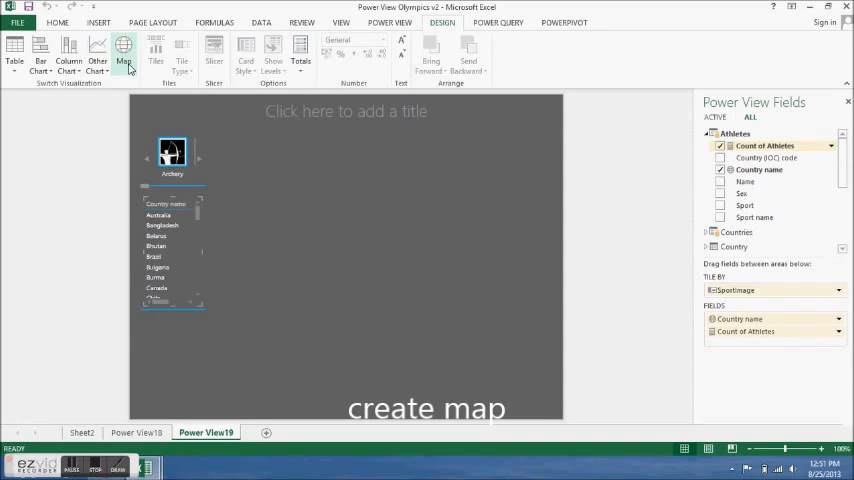
left_click(123, 50)
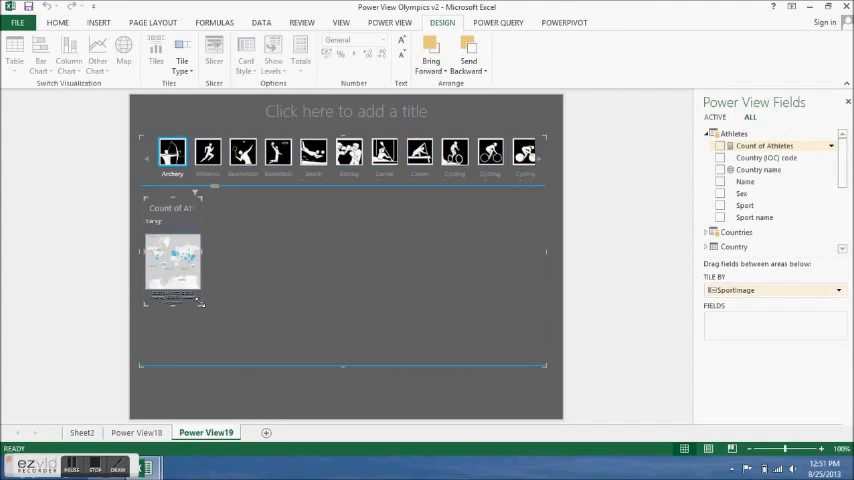
Step: Enlarge the map, split bubbles by Sex, and browse Athletics, Canoe Slalom and Basketball tiles
left_click(721, 169)
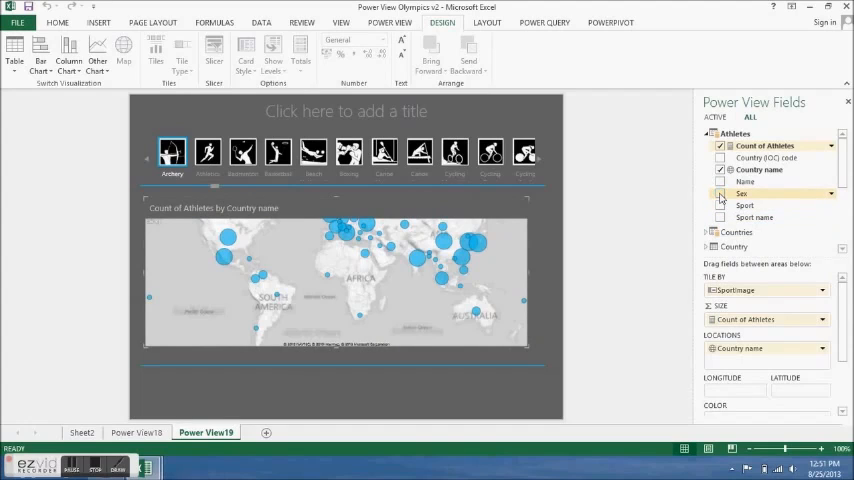
left_click(721, 194)
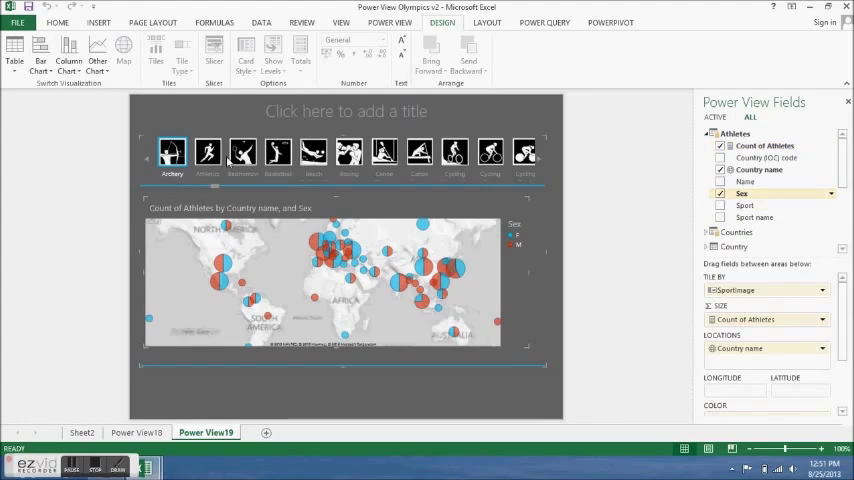
left_click(207, 152)
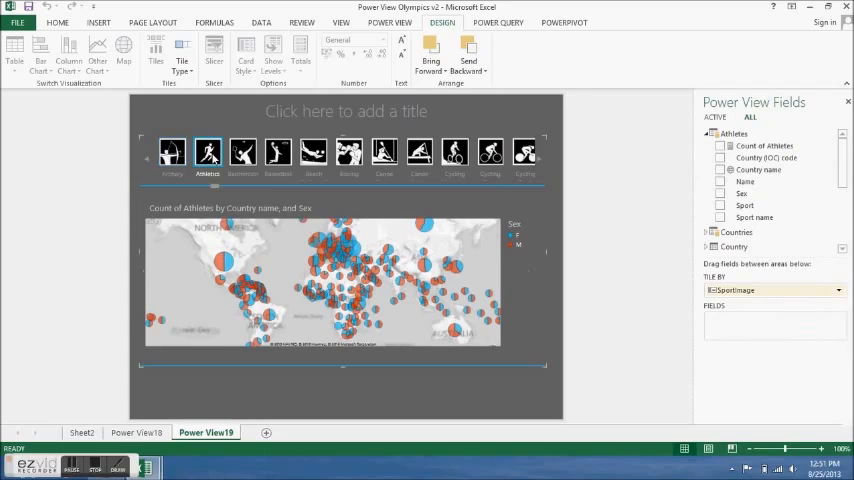
left_click(383, 151)
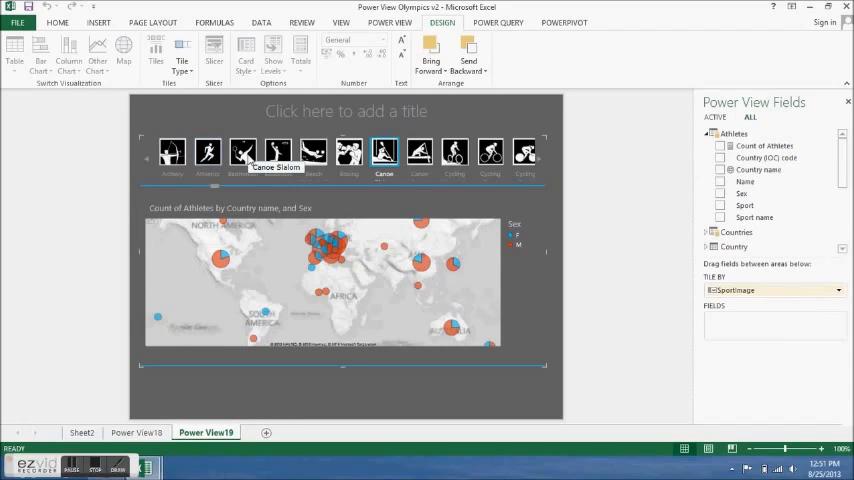
left_click(278, 152)
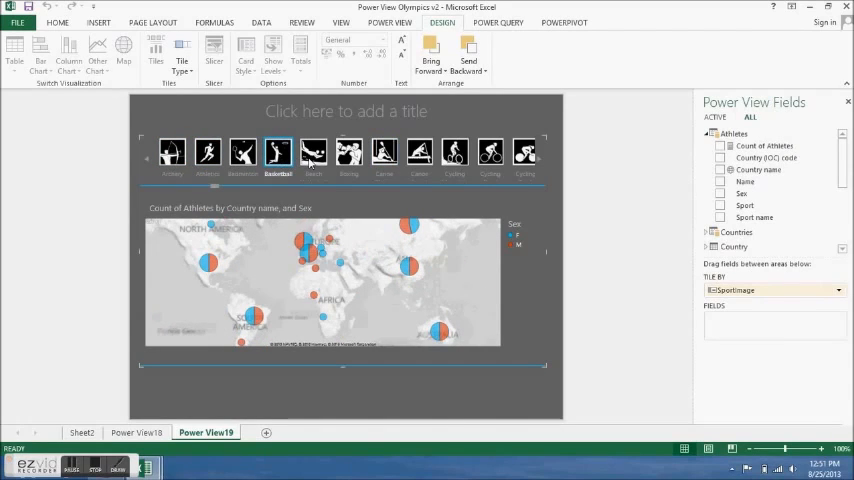
left_click(313, 152)
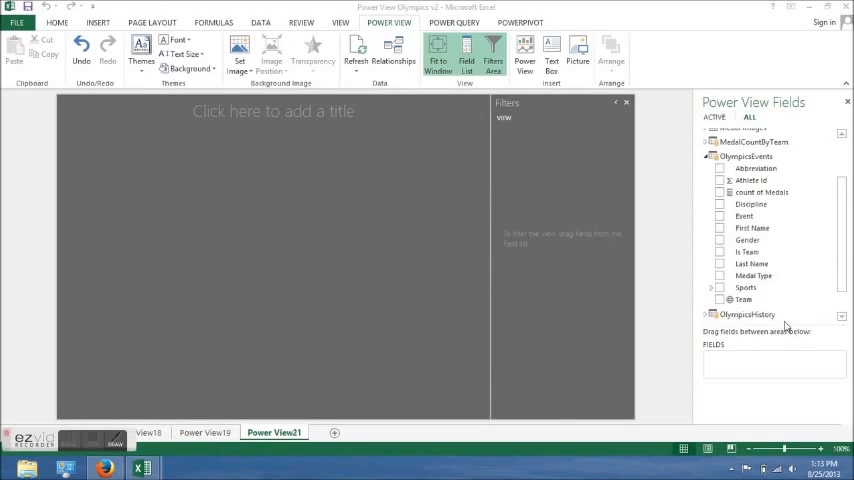
mouse_move(754, 275)
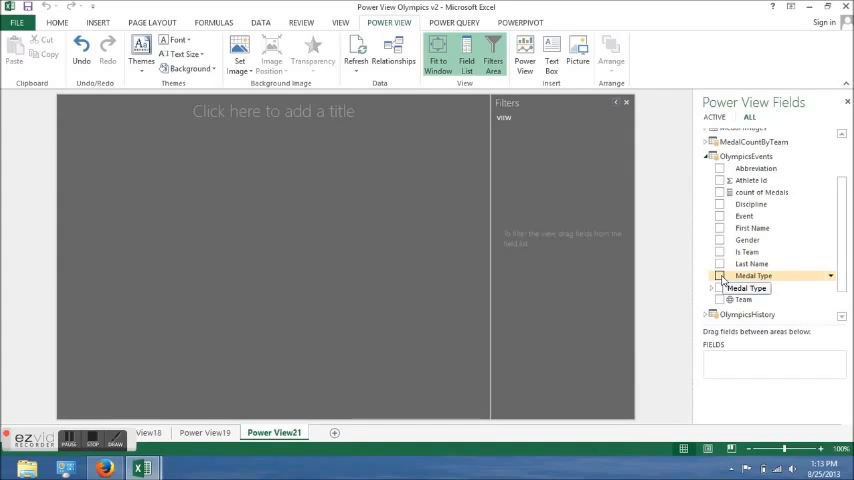
Step: Tile the view by Medal Type with no field inside, widening the tile area
left_click(721, 276)
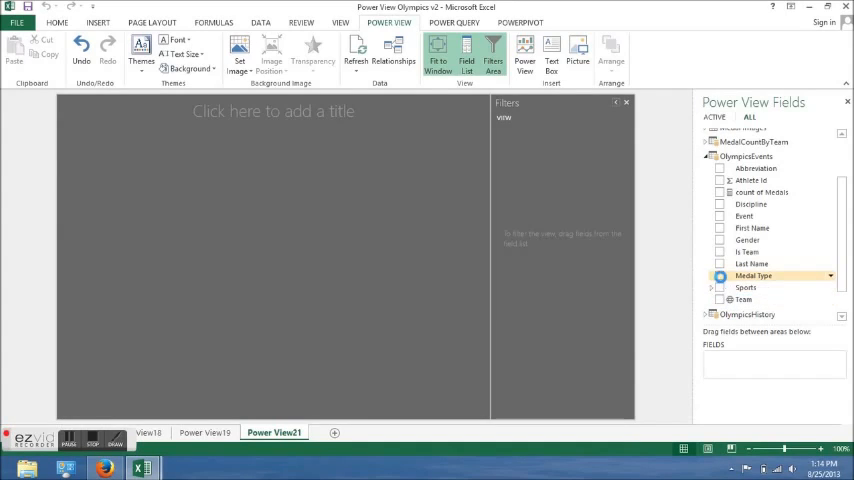
left_click(720, 276)
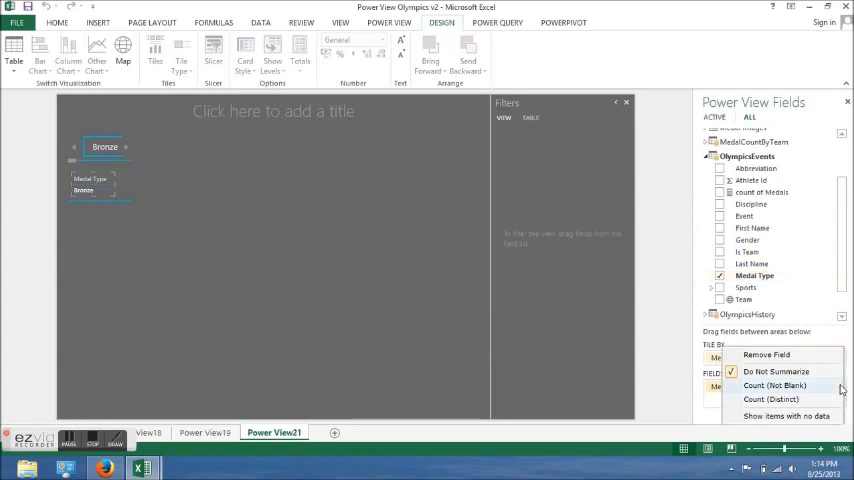
mouse_move(786, 354)
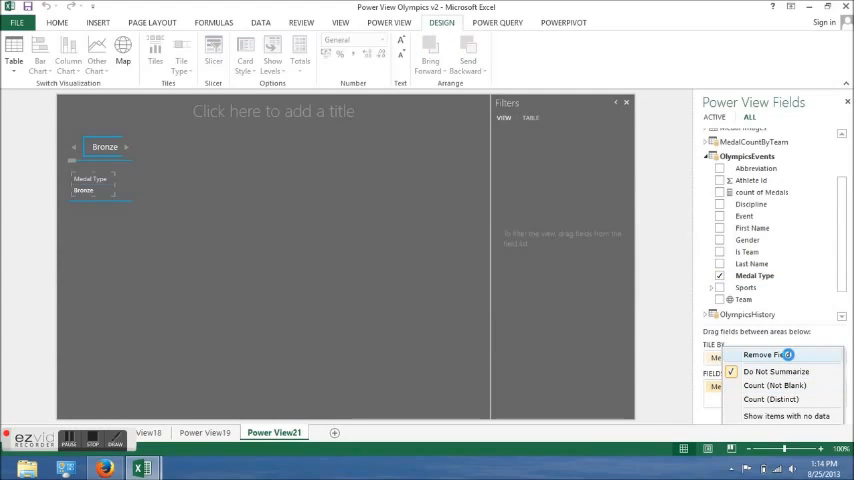
left_click(766, 355)
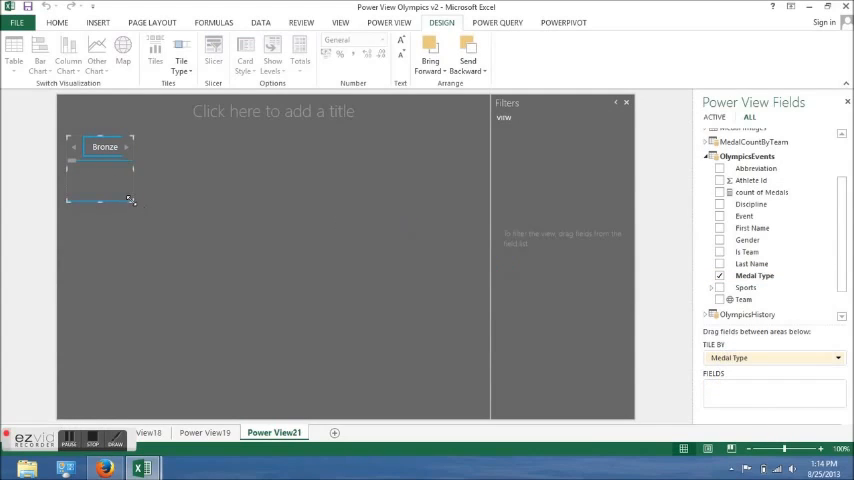
left_click_drag(130, 200, 462, 403)
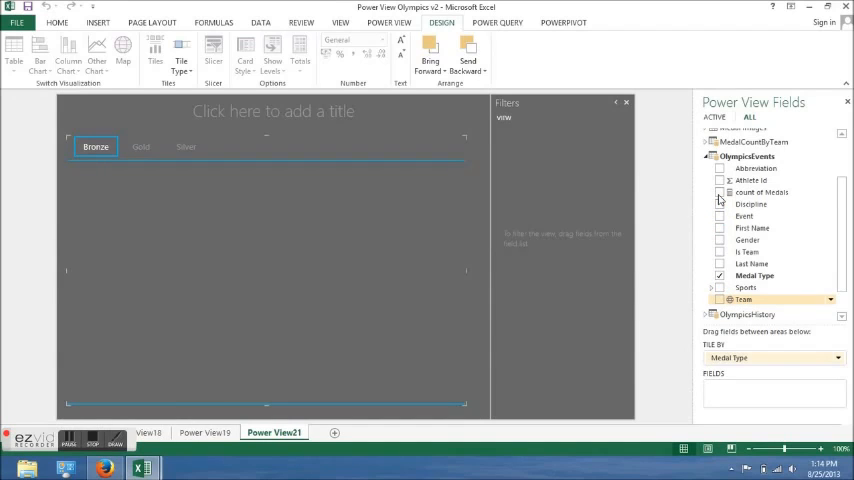
Step: Chart count of Medals by Team as a widened column chart sorted by medal count
left_click(720, 299)
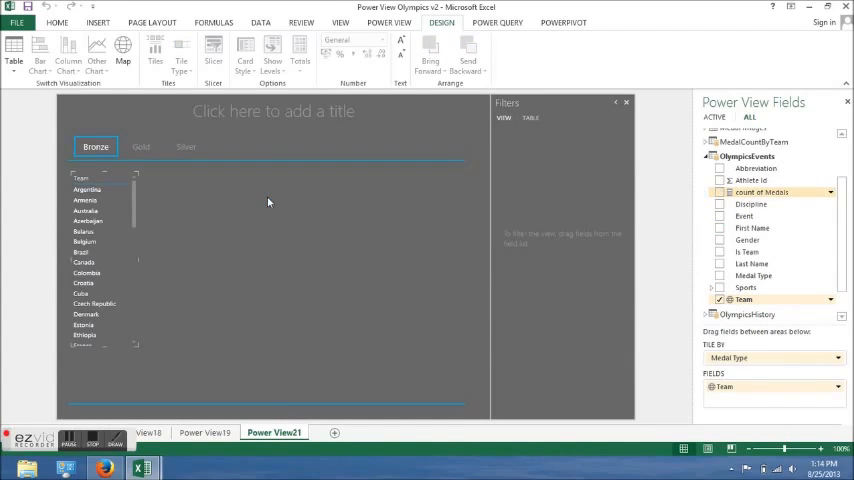
left_click(720, 192)
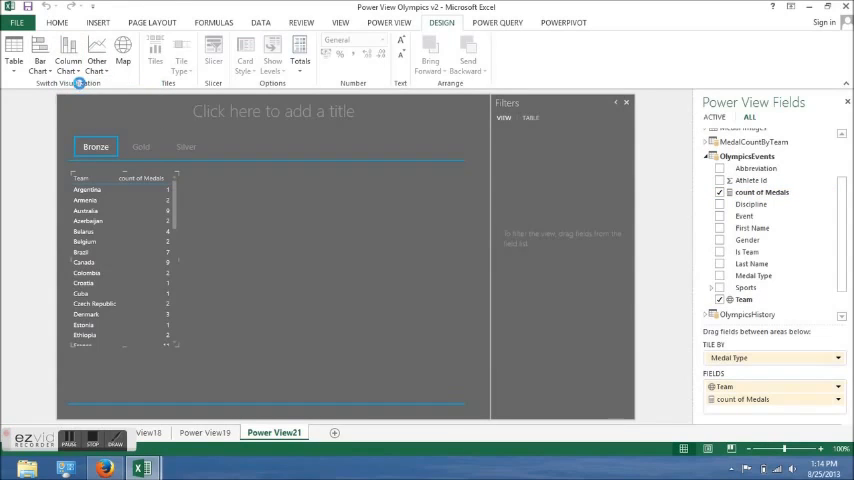
mouse_move(110, 180)
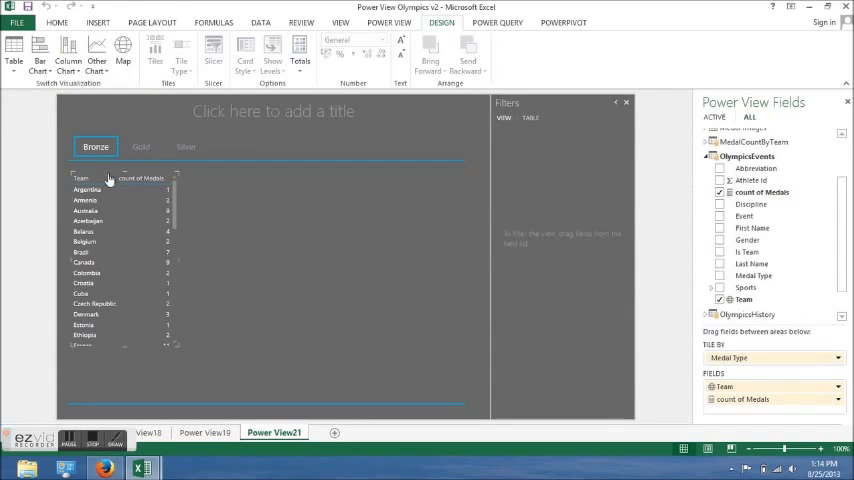
left_click(39, 52)
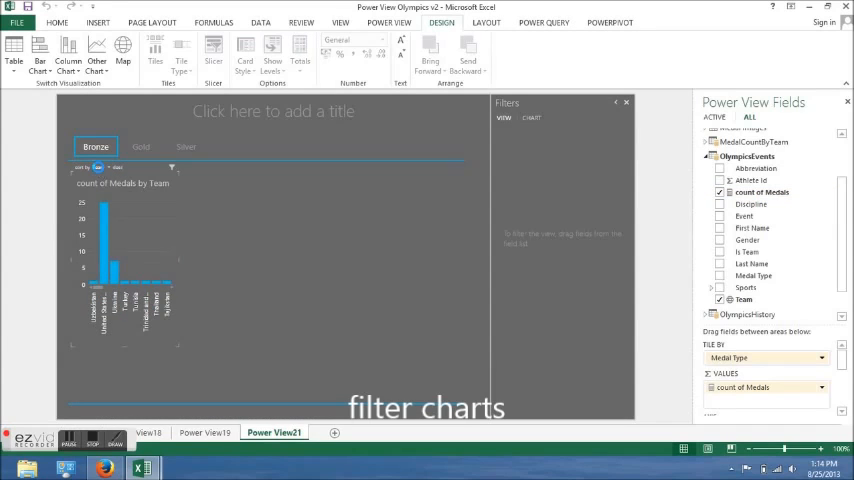
left_click(120, 250)
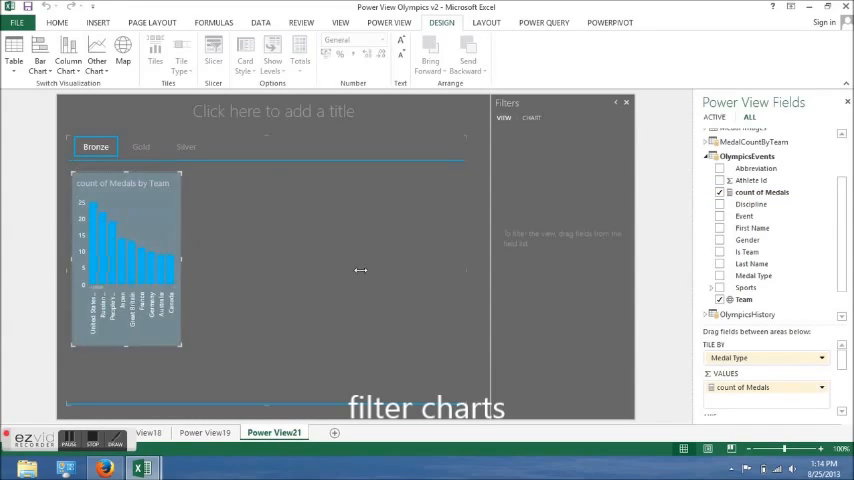
left_click_drag(183, 266, 460, 266)
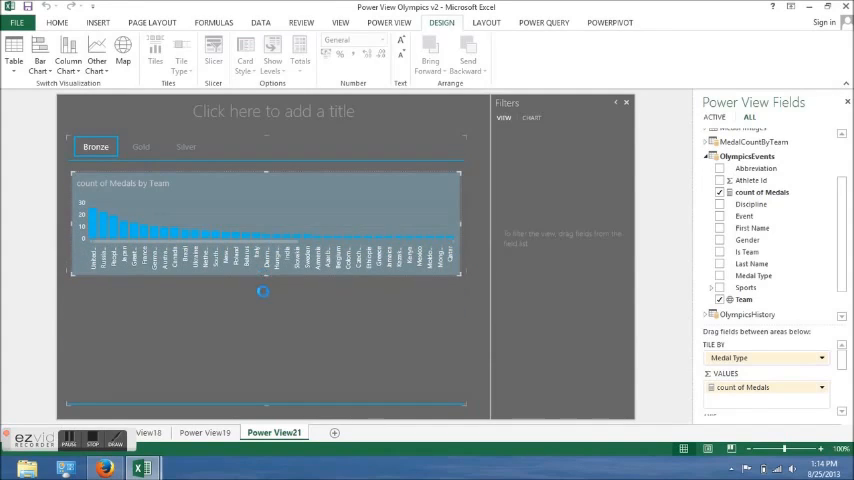
left_click(720, 192)
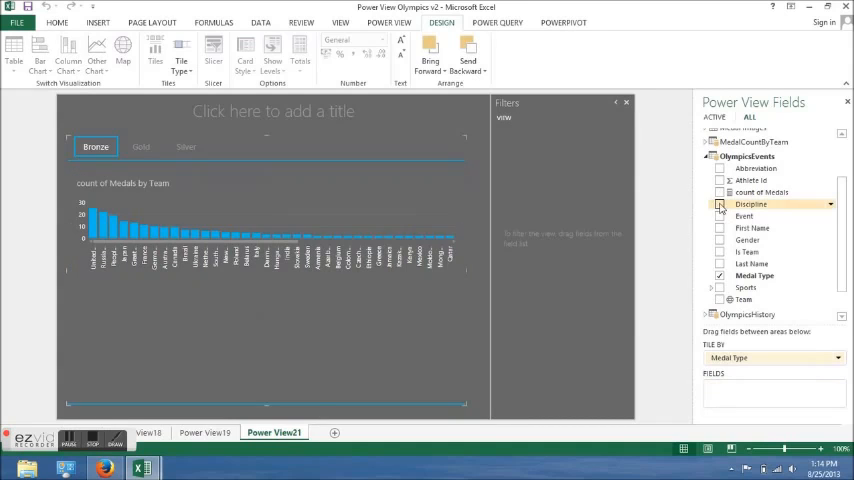
Step: Add a new count of Medals by Team visual and open its chart filters
left_click(762, 192)
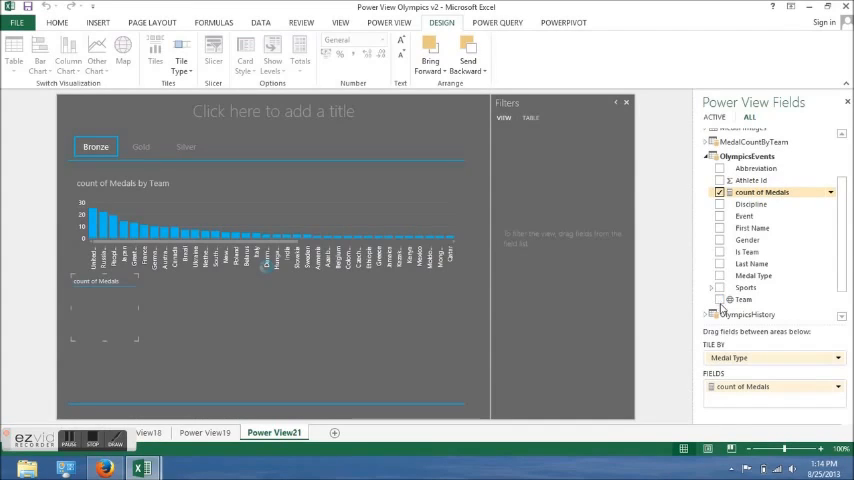
left_click(720, 299)
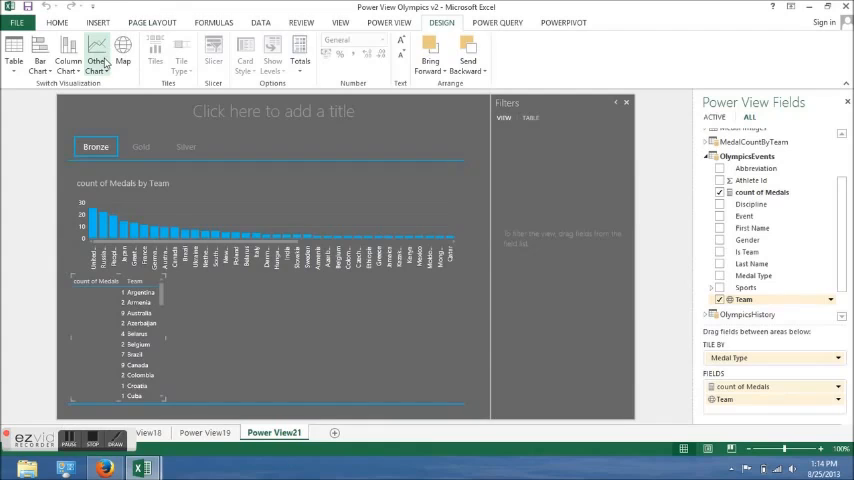
mouse_move(105, 115)
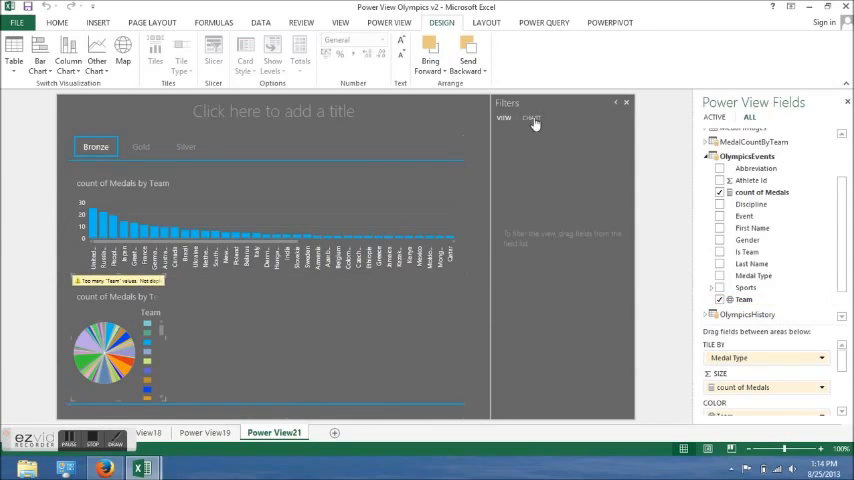
left_click(531, 118)
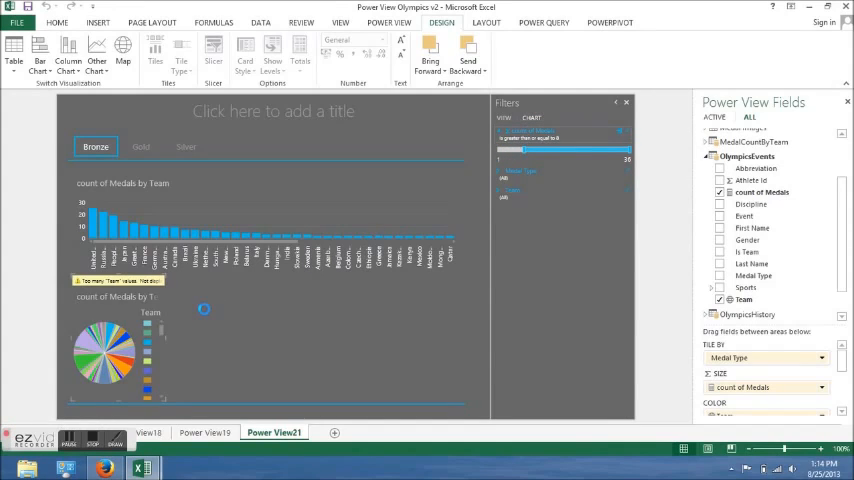
mouse_move(167, 342)
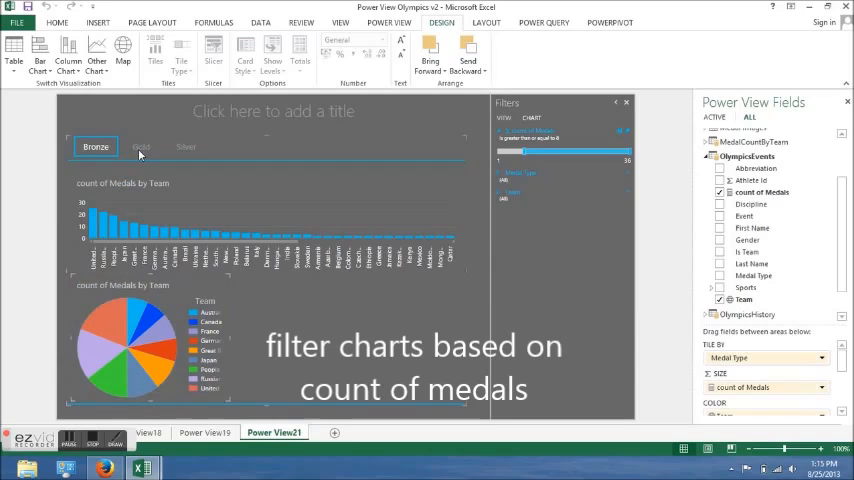
Step: Deselect the pie chart, then step through the Gold tile to the Silver medal tile
left_click(503, 117)
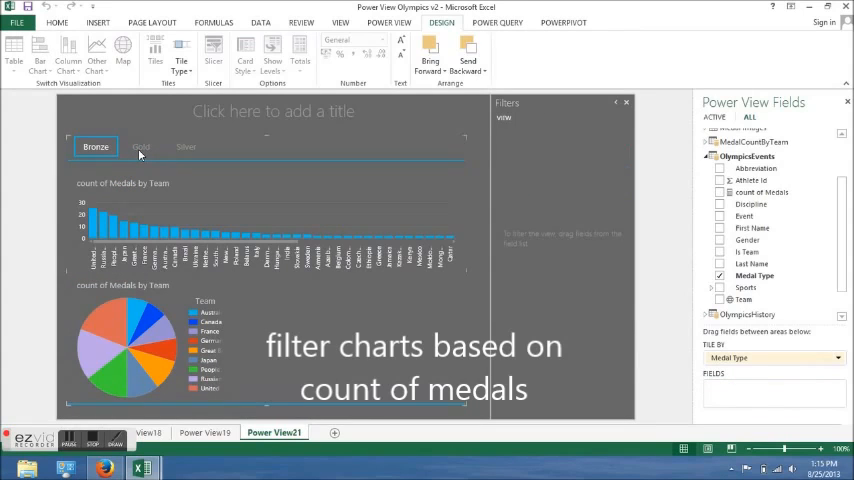
left_click(141, 147)
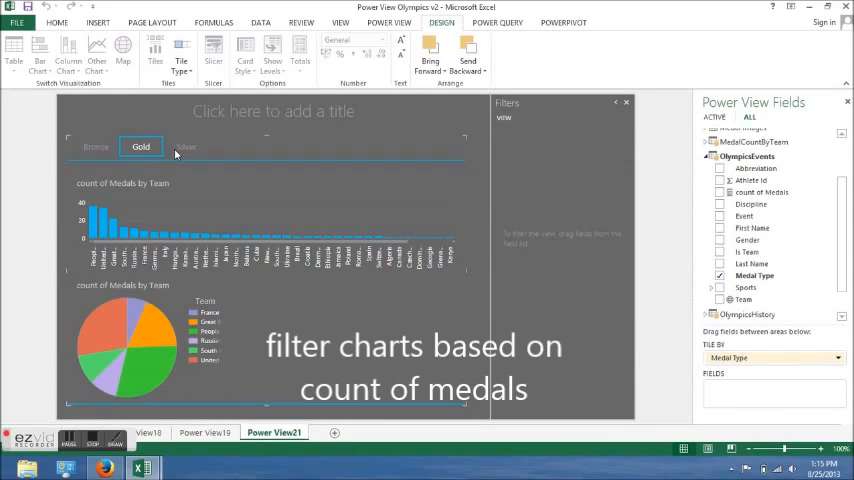
left_click(186, 147)
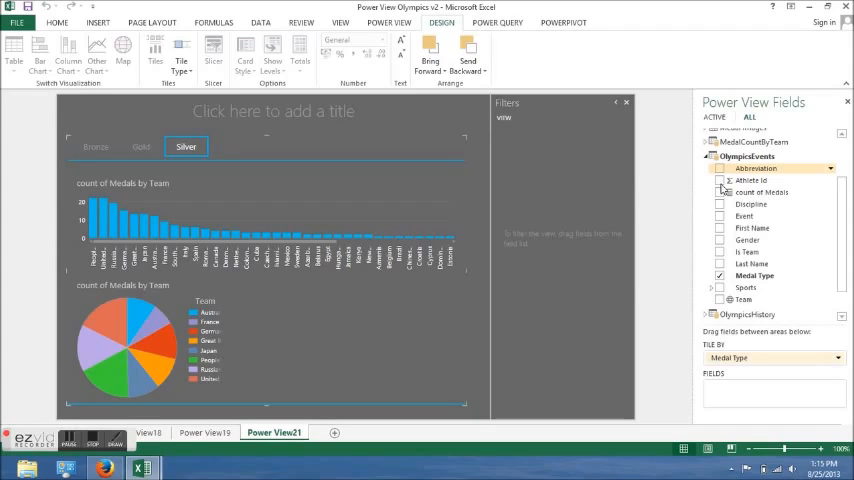
Step: Build a table of Abbreviation, medal count and Discipline, then filter to the USA pie slice
left_click(721, 168)
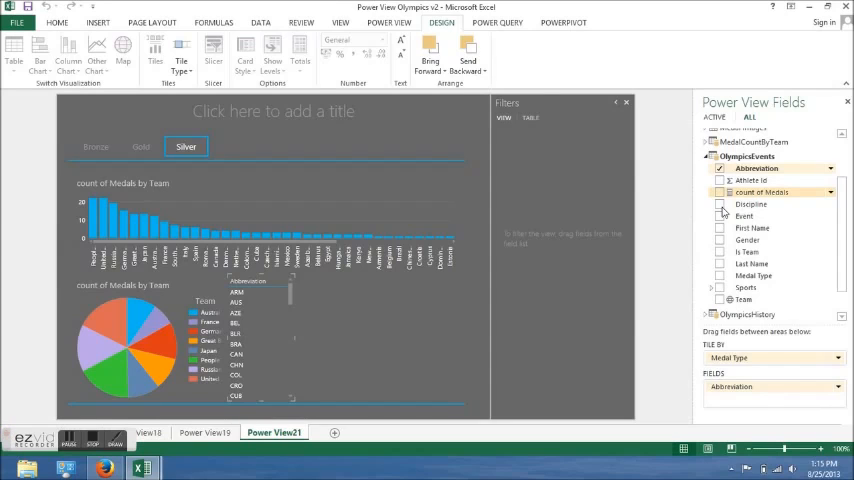
left_click(721, 192)
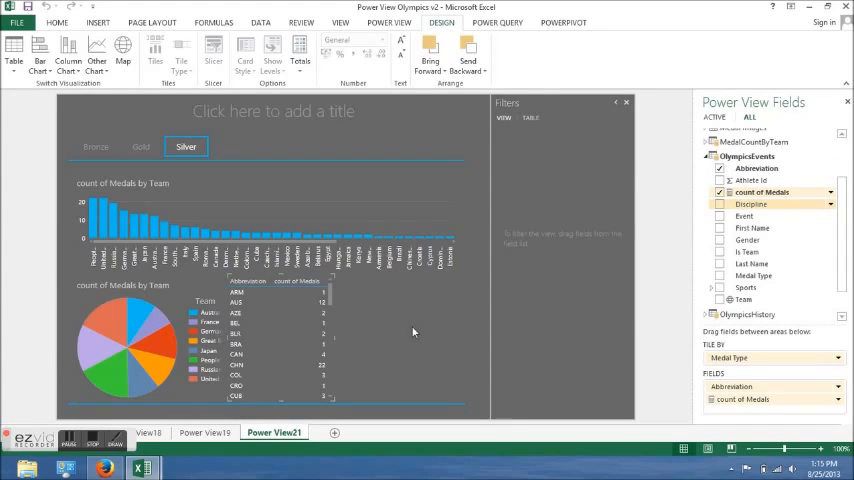
mouse_move(165, 347)
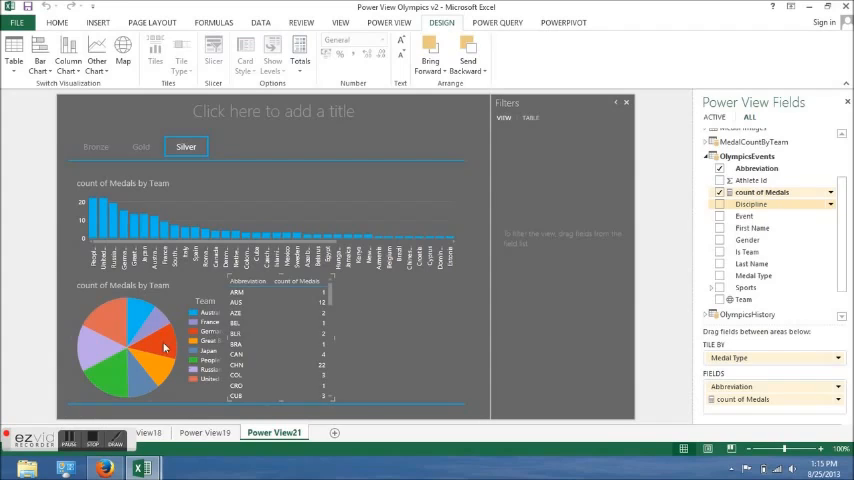
left_click(720, 204)
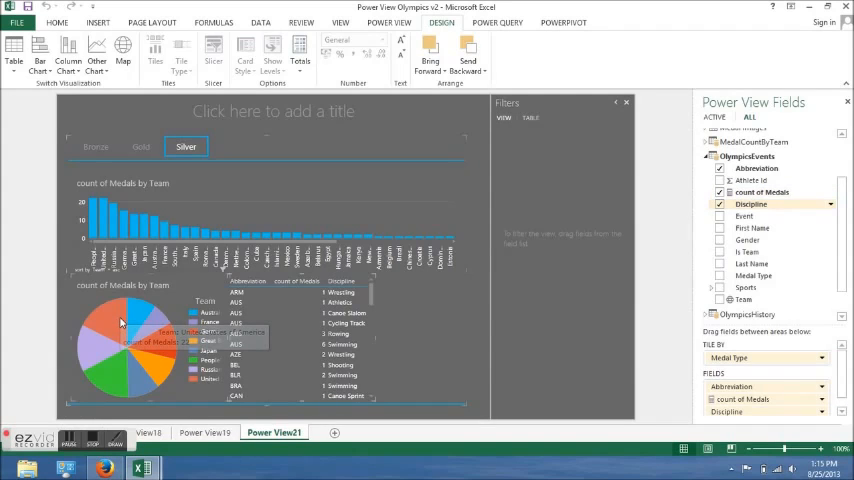
left_click(720, 299)
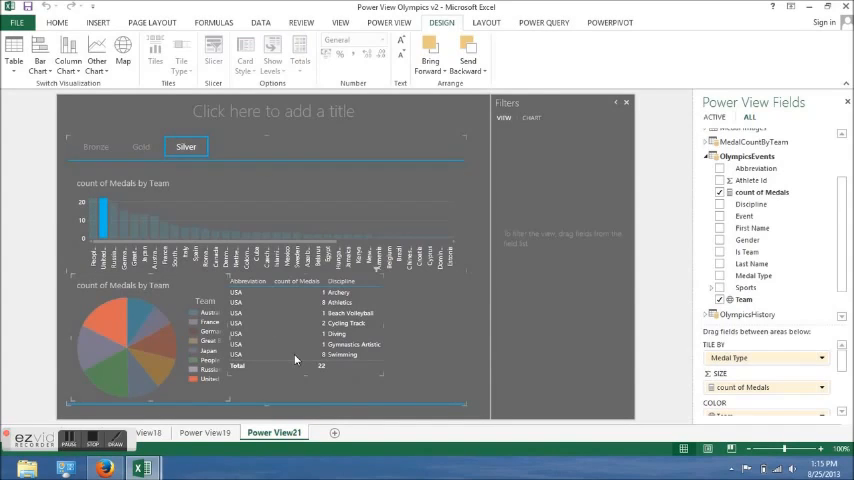
mouse_move(413, 311)
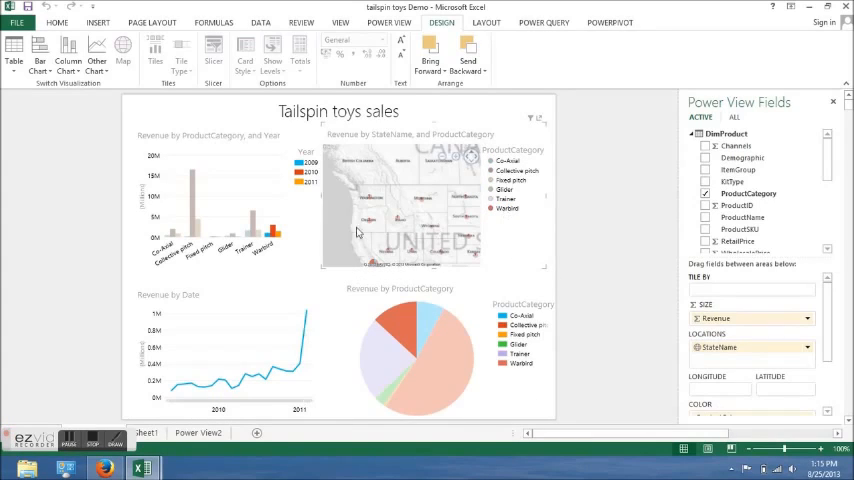
Step: Zoom the Tailspin toys revenue map in toward Idaho and Montana
left_click(305, 180)
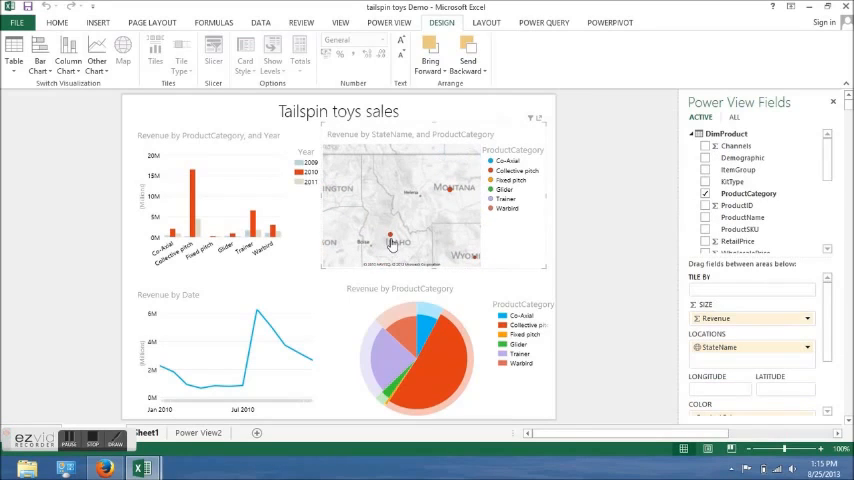
mouse_move(391, 237)
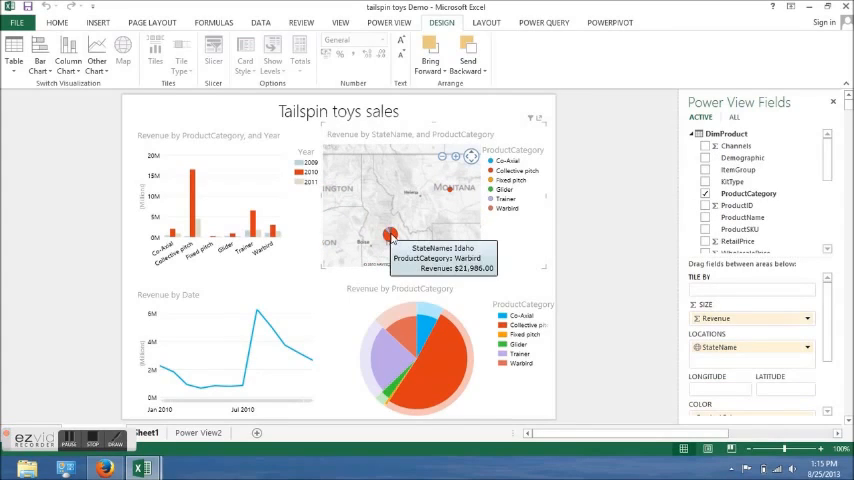